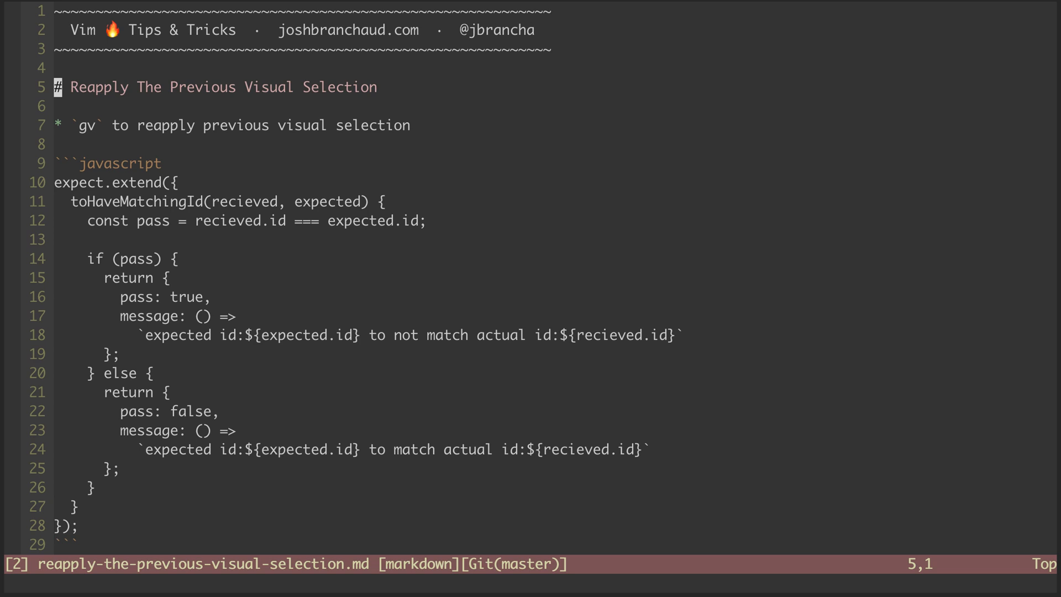
- Extend the visual selection downward over the matcher's body, lines 12 to 26
key("j")
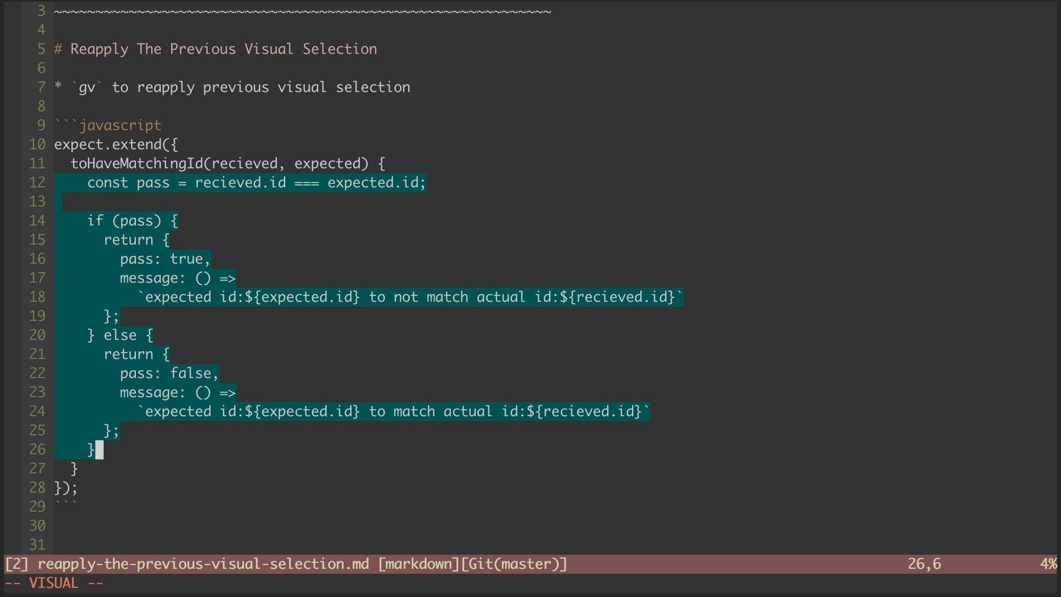
- Exit visual mode, then begin gv to reselect lines 12–26
key("Escape")
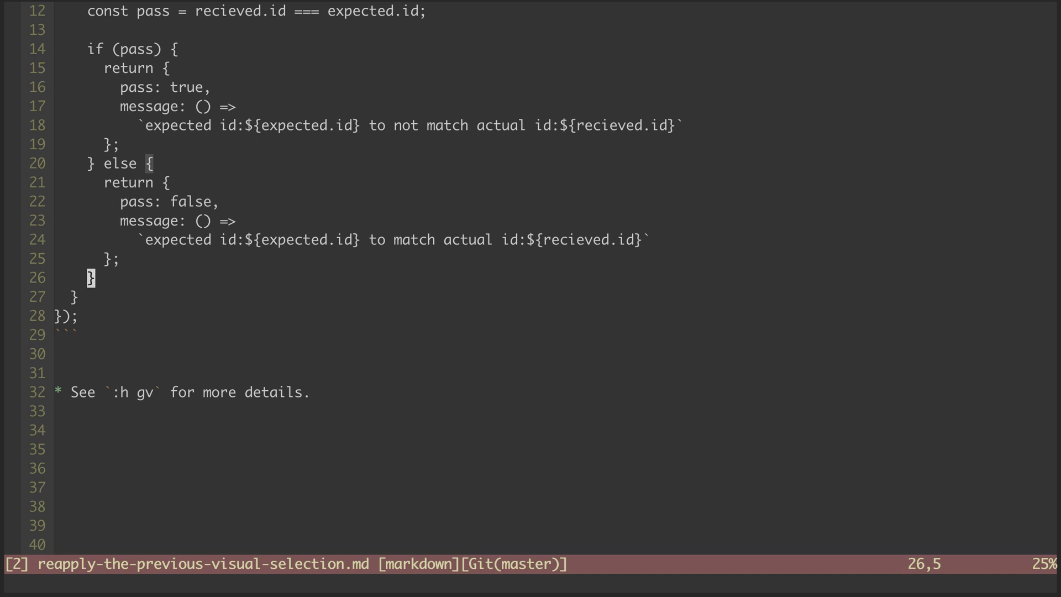
key("g")
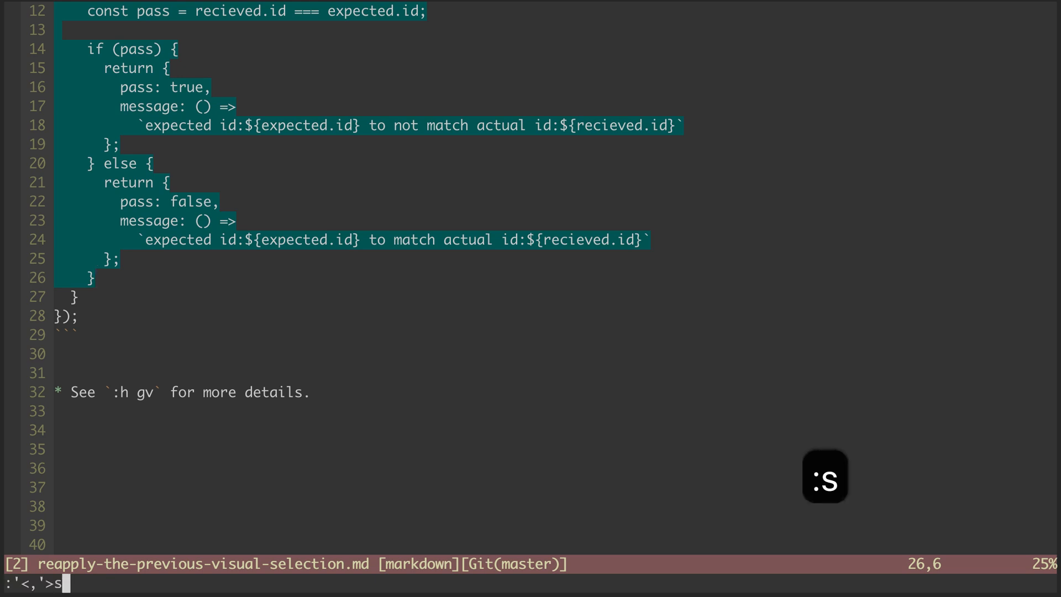
- Enter 'this' as the search pattern in :'<,'>s/this/ over the reselected lines
type("this/")
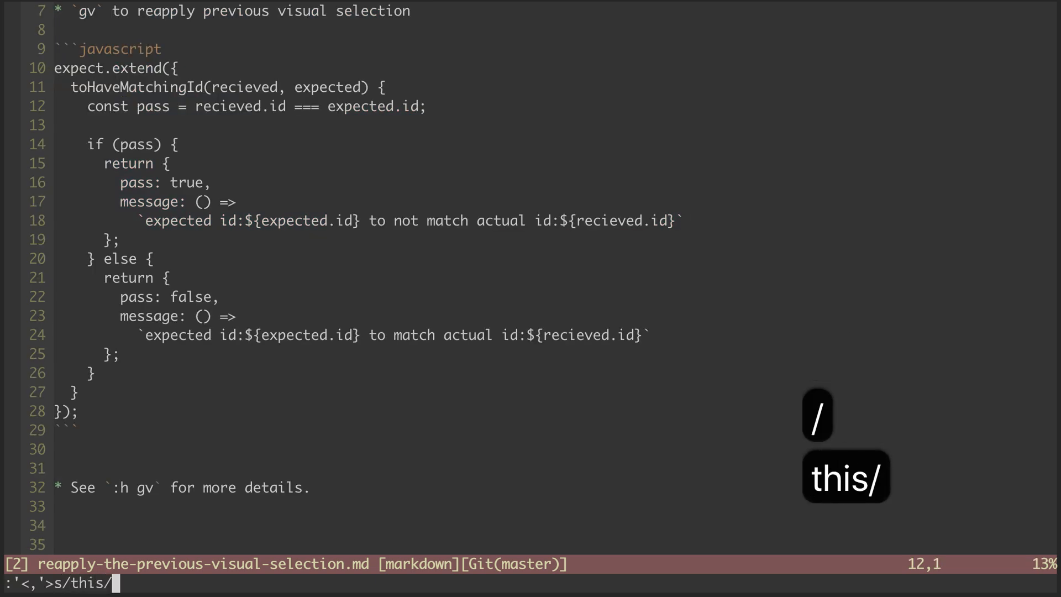